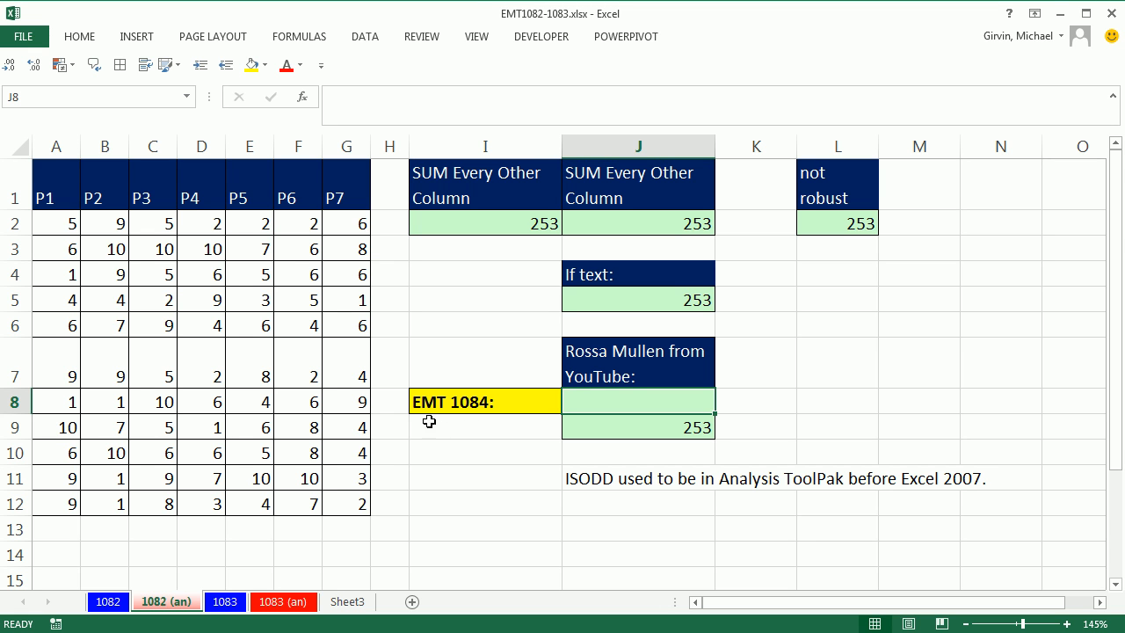
Highlight the alternating columns and try a {1,0,1,0,1,0,1} array constant, then discard it
{"action": "left_click", "coordinate": [541, 36]}
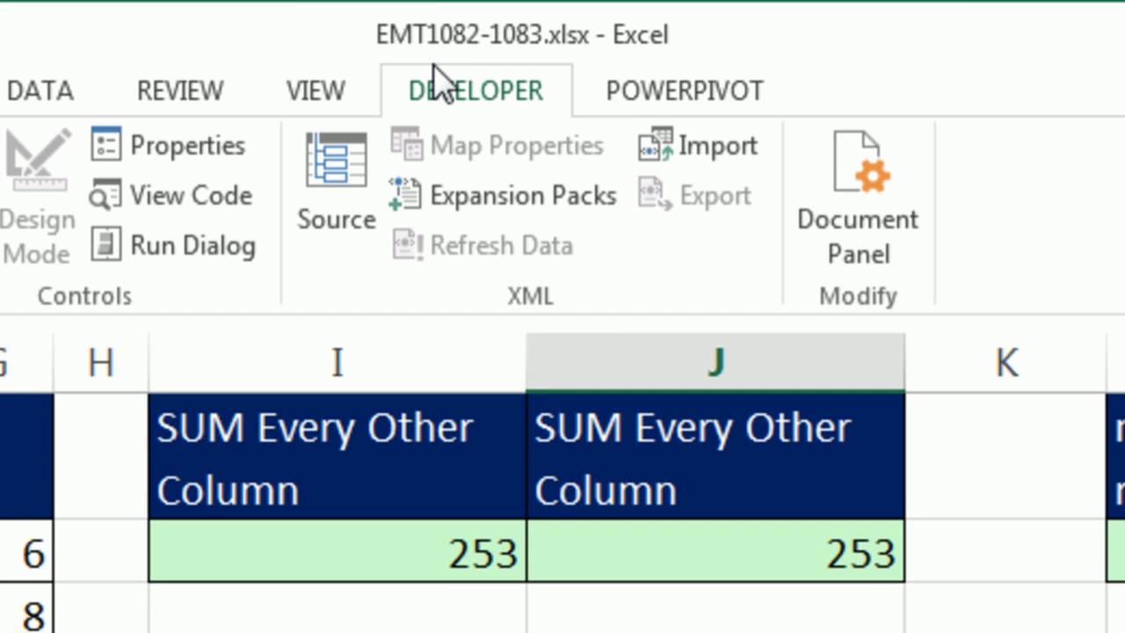
{"action": "left_click", "coordinate": [474, 89]}
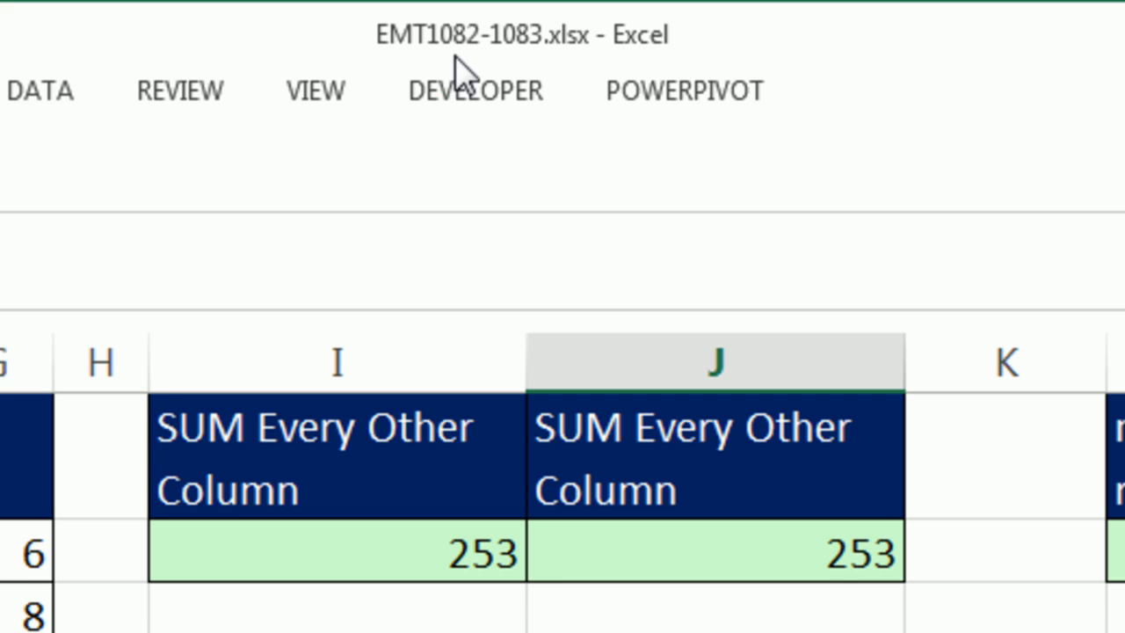
{"action": "mouse_move", "coordinate": [545, 53]}
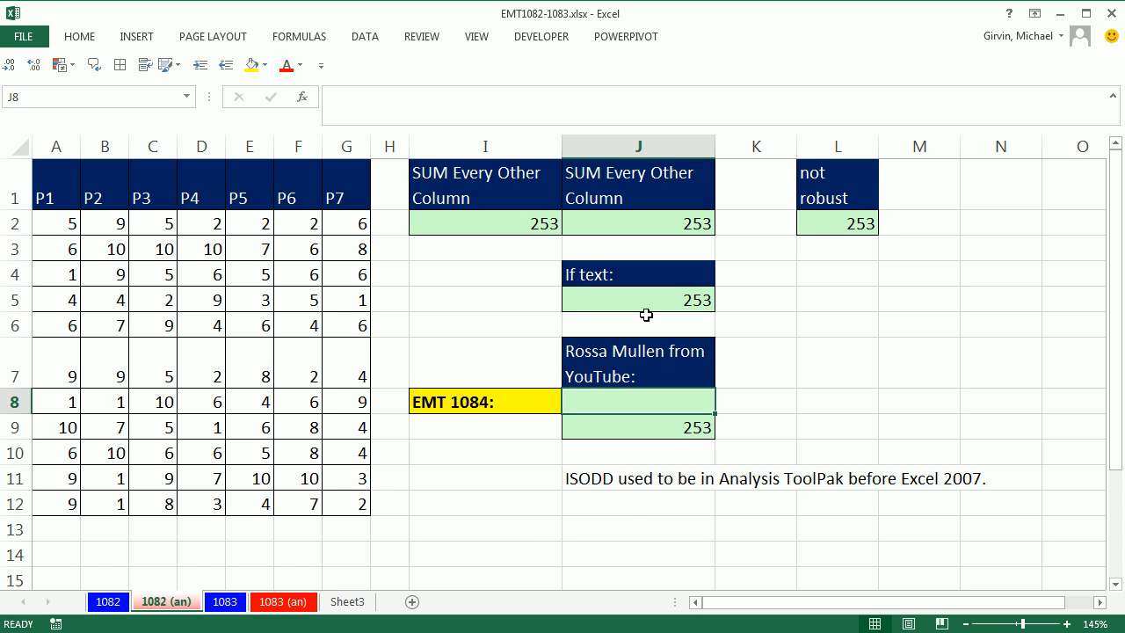
{"action": "mouse_move", "coordinate": [362, 552]}
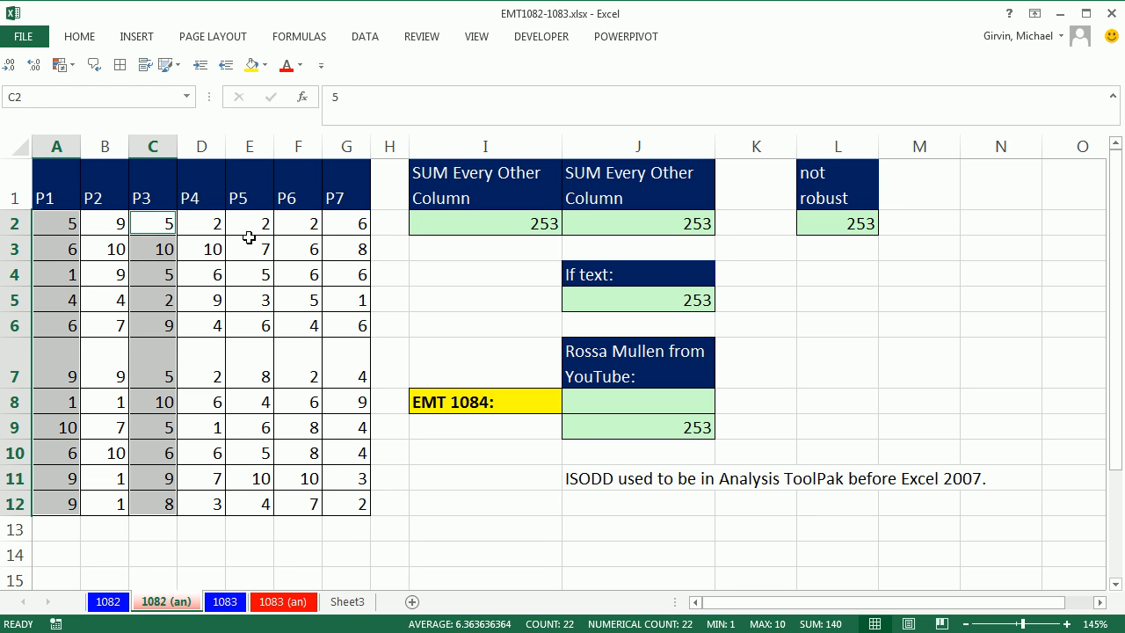
{"action": "left_click", "coordinate": [249, 222]}
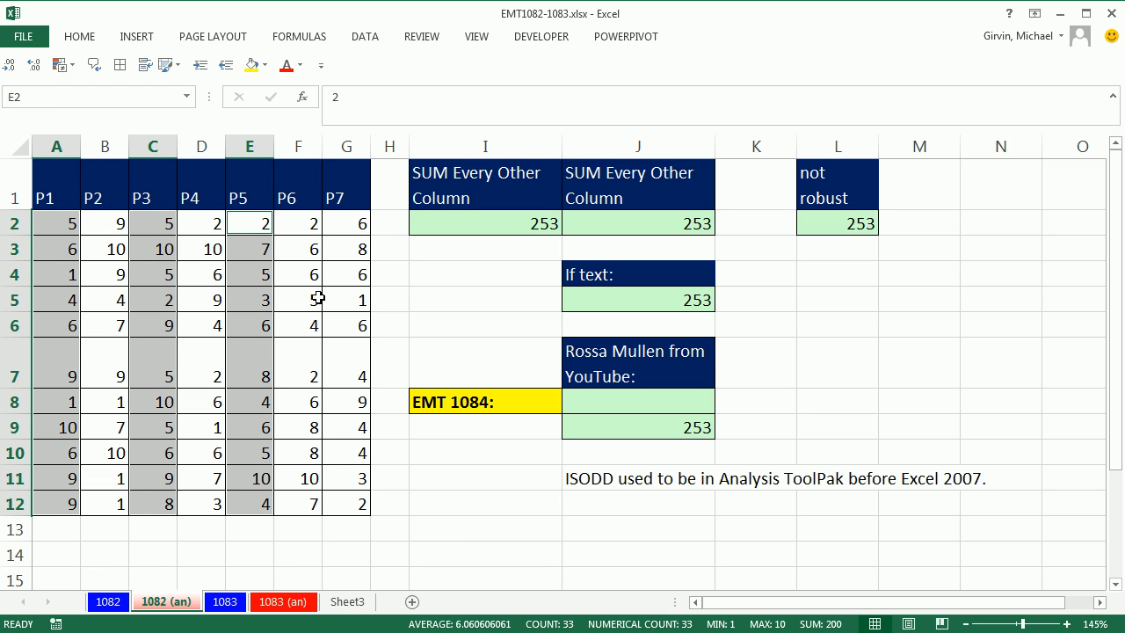
{"action": "left_click", "coordinate": [347, 222]}
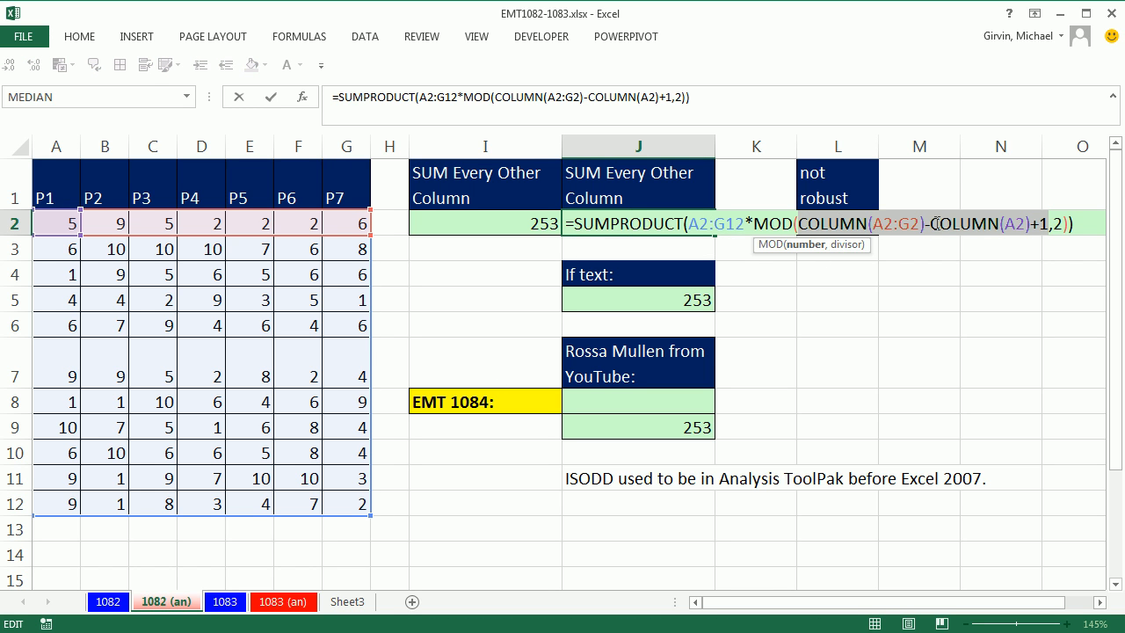
{"action": "mouse_move", "coordinate": [940, 294]}
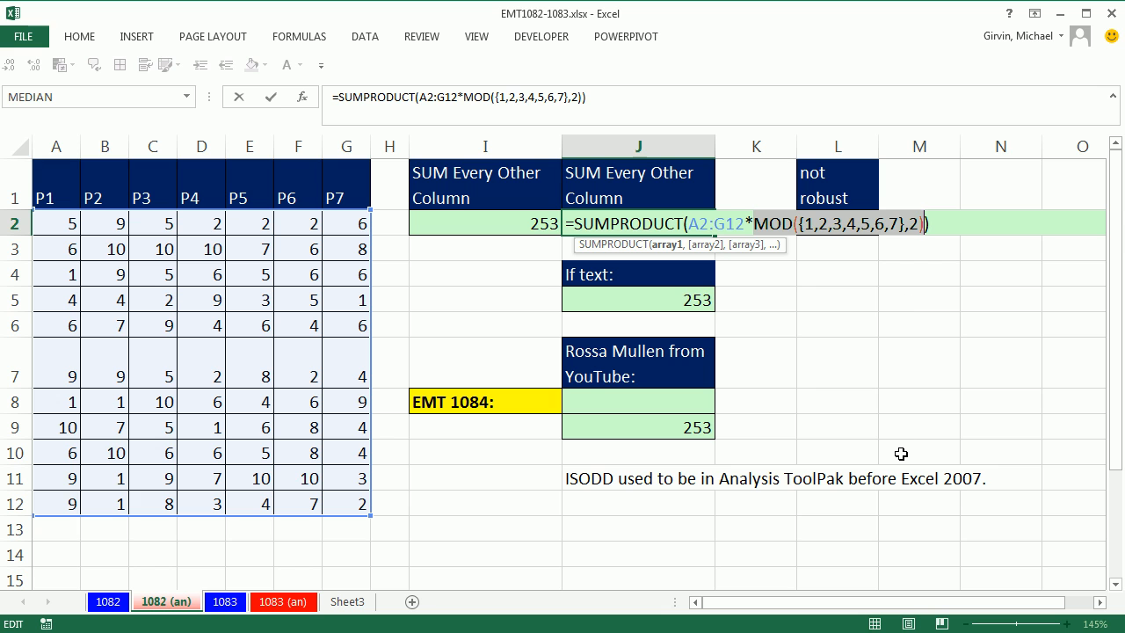
{"action": "type", "text": "{1,0,1,0,1,0,1}"}
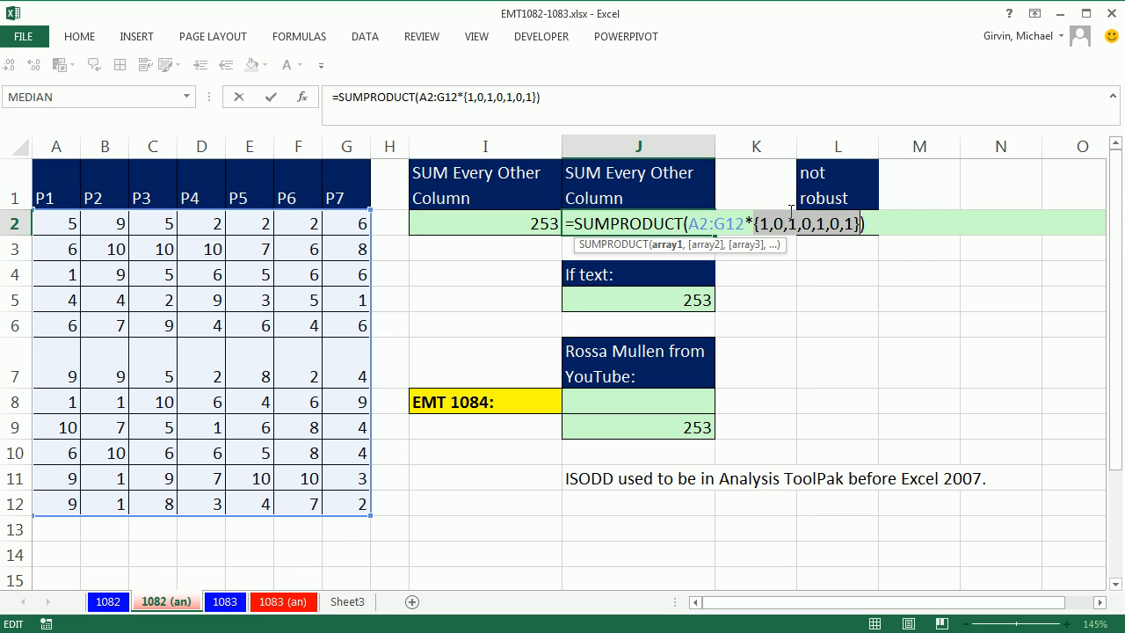
{"action": "mouse_move", "coordinate": [822, 275]}
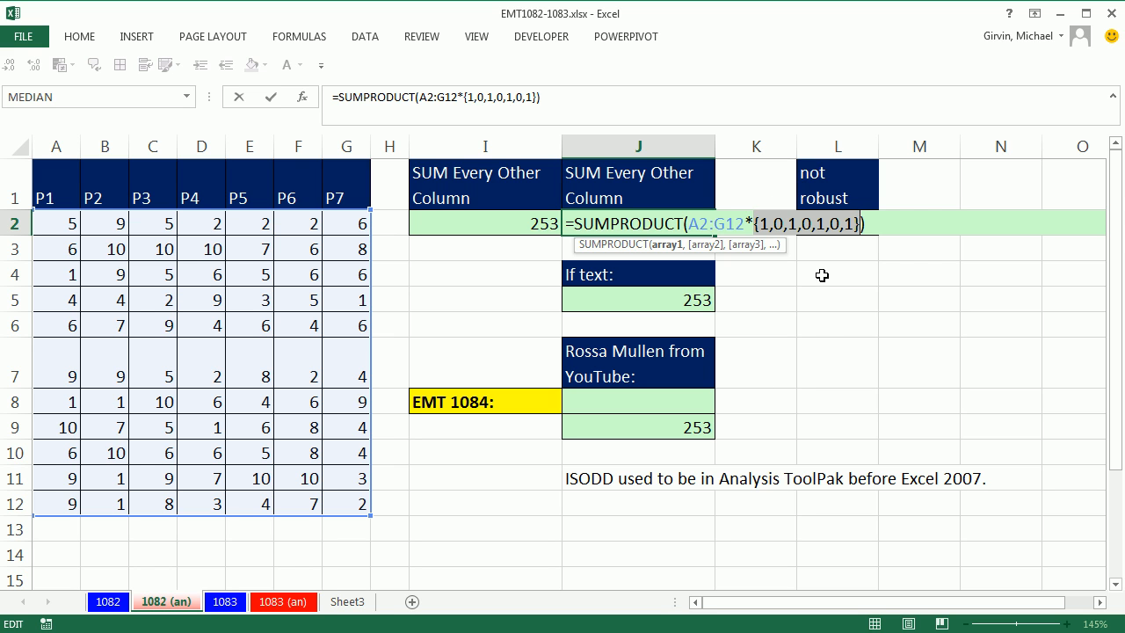
{"action": "key", "text": "Return"}
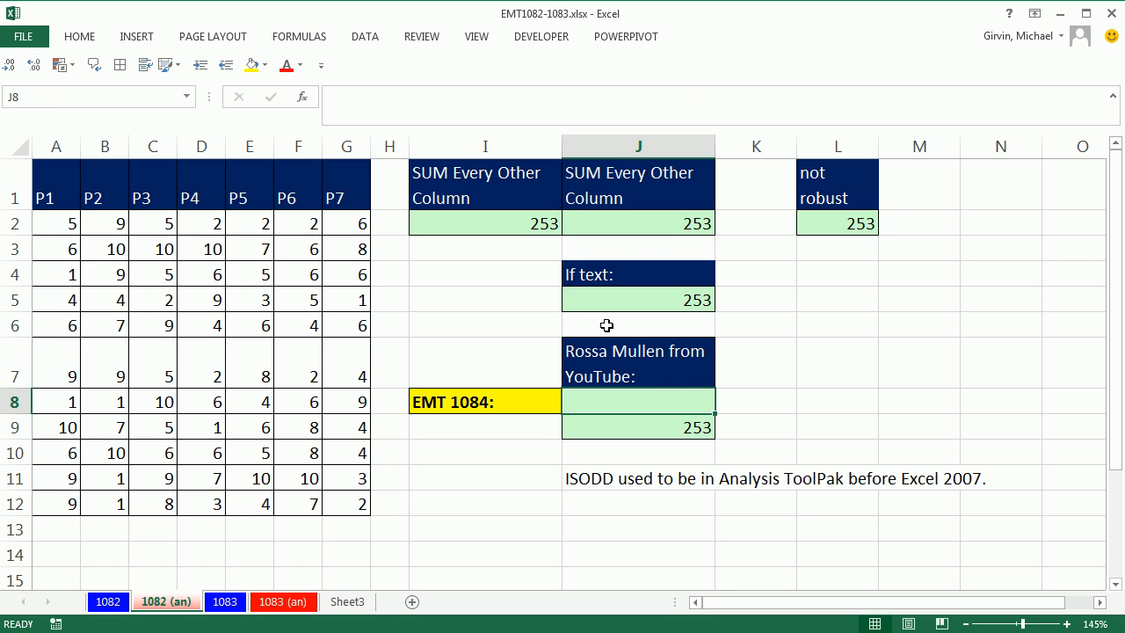
{"action": "mouse_move", "coordinate": [869, 367]}
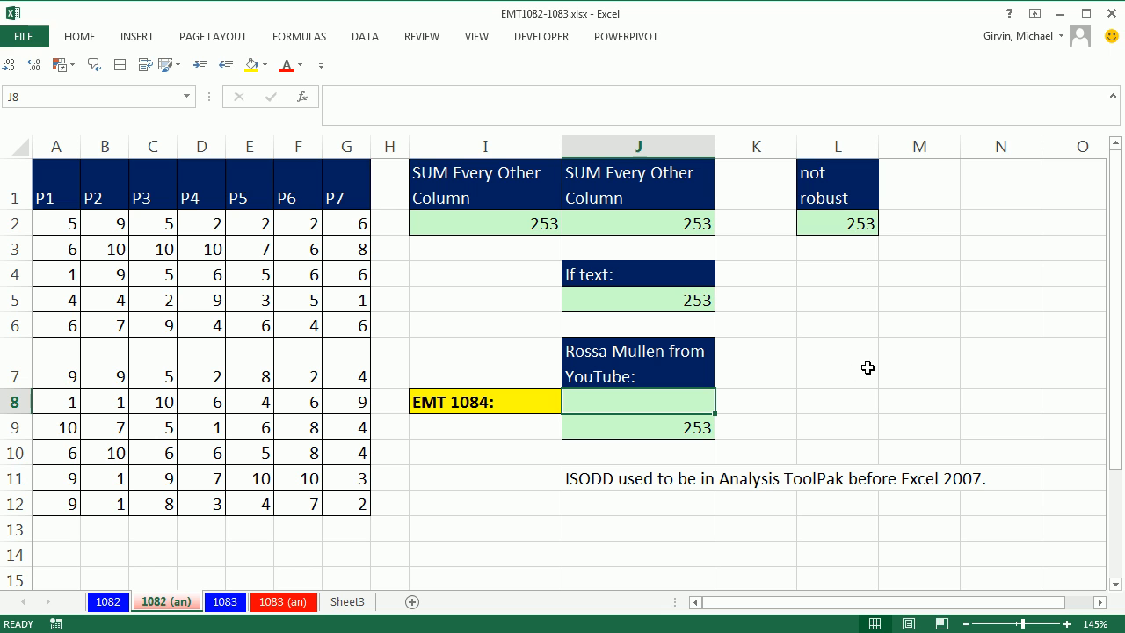
Build ISODD(COLUMN(A2:G2)-COLUMN(A2)+1) and begin multiplying it with range A2:G12
{"action": "type", "text": "=iso"}
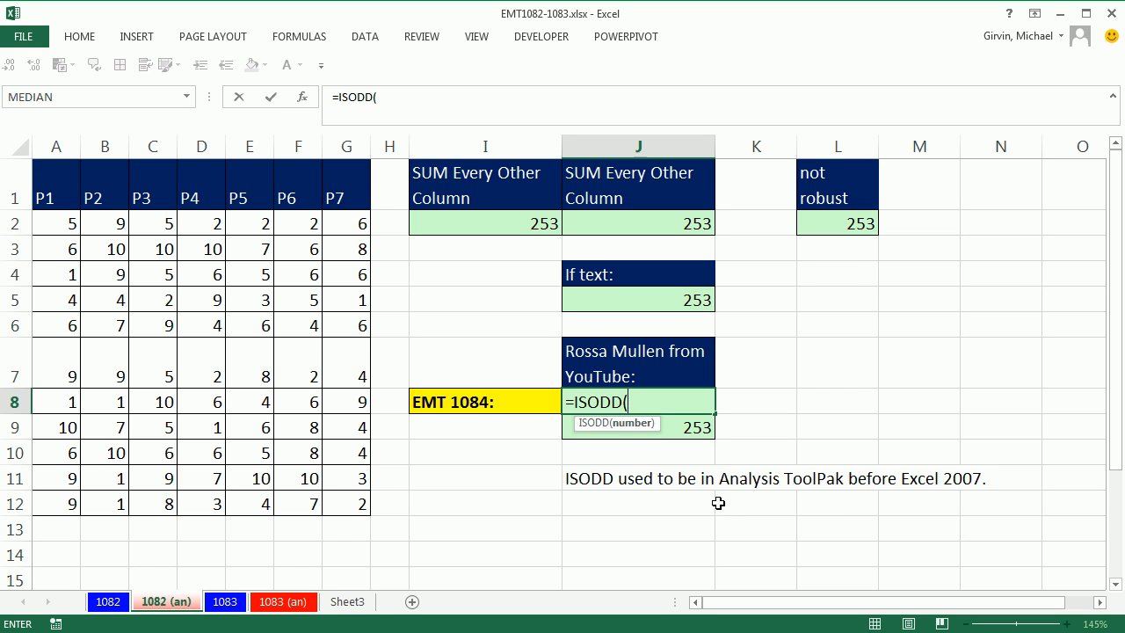
{"action": "mouse_move", "coordinate": [977, 469]}
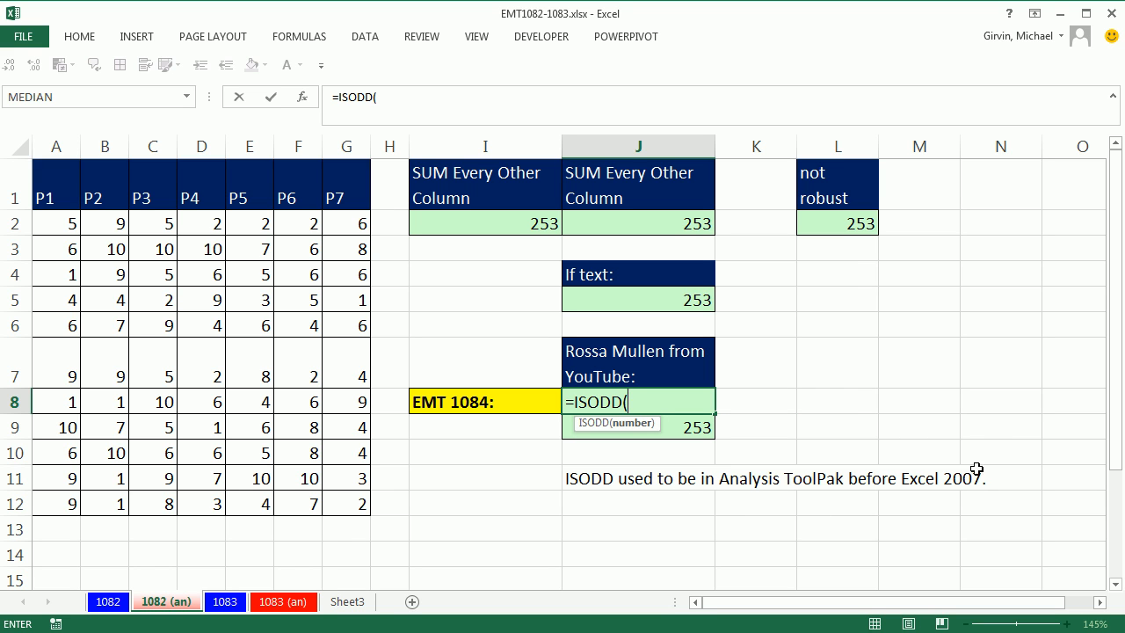
{"action": "mouse_move", "coordinate": [686, 474]}
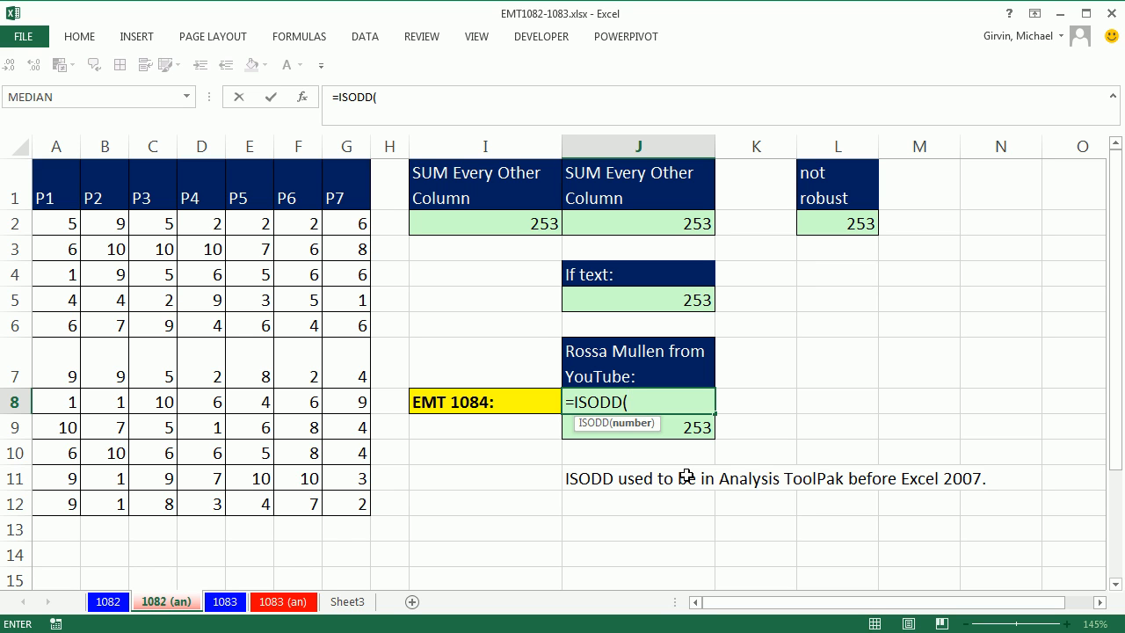
{"action": "type", "text": "COLUMN(A2:G2)-COLUMN(A2)+1"}
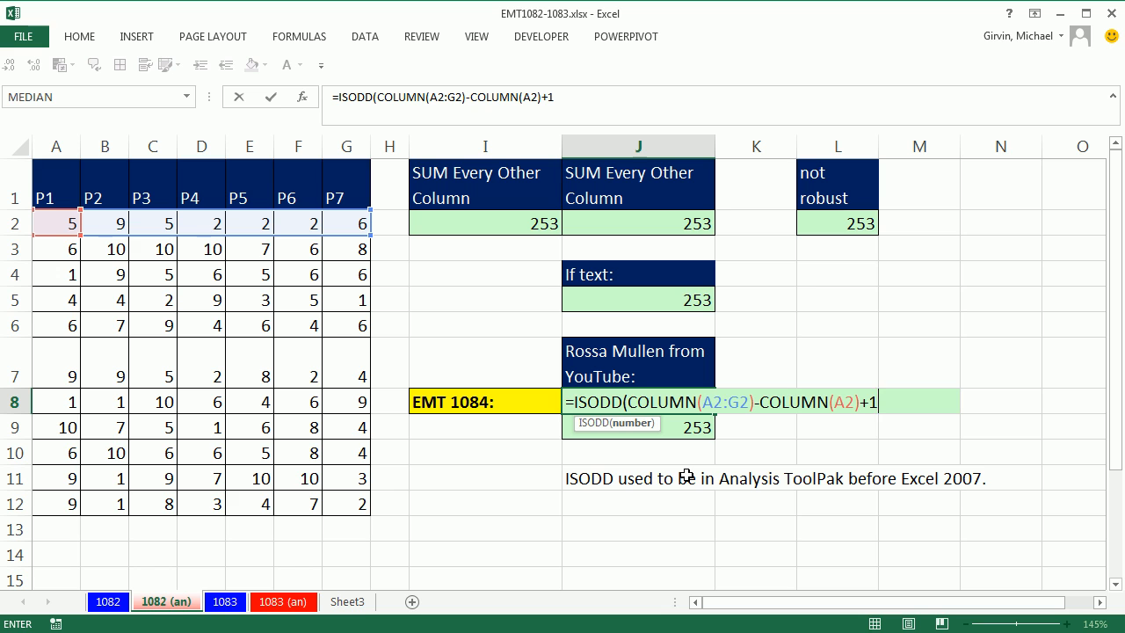
{"action": "type", "text": ")"}
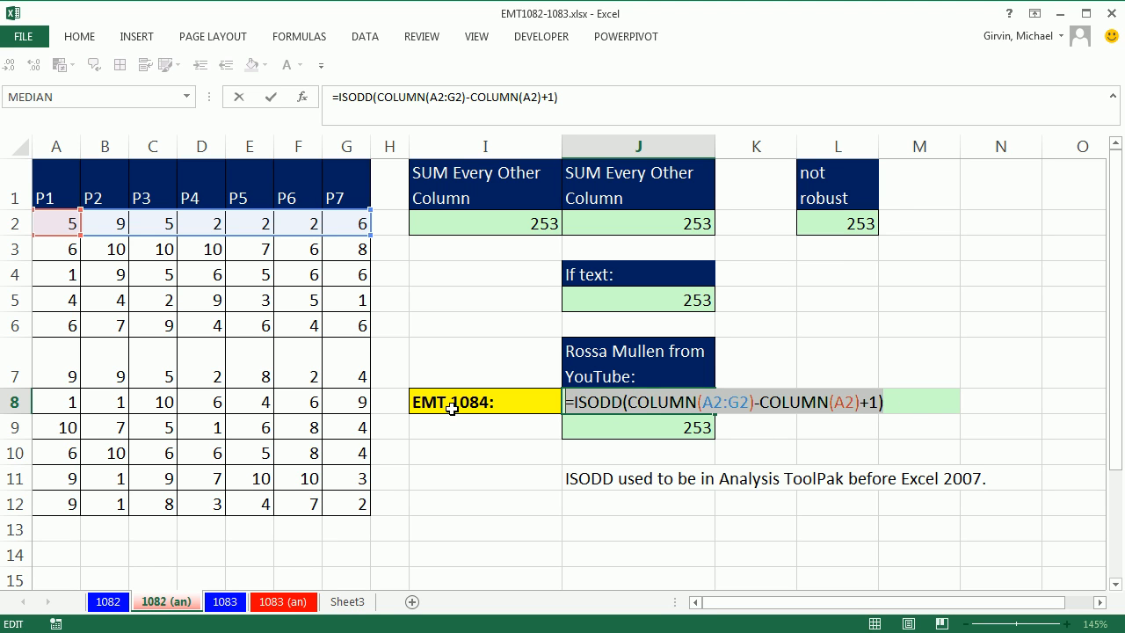
{"action": "key", "text": "F9"}
{"action": "type", "text": "SUMPRODUCT("}
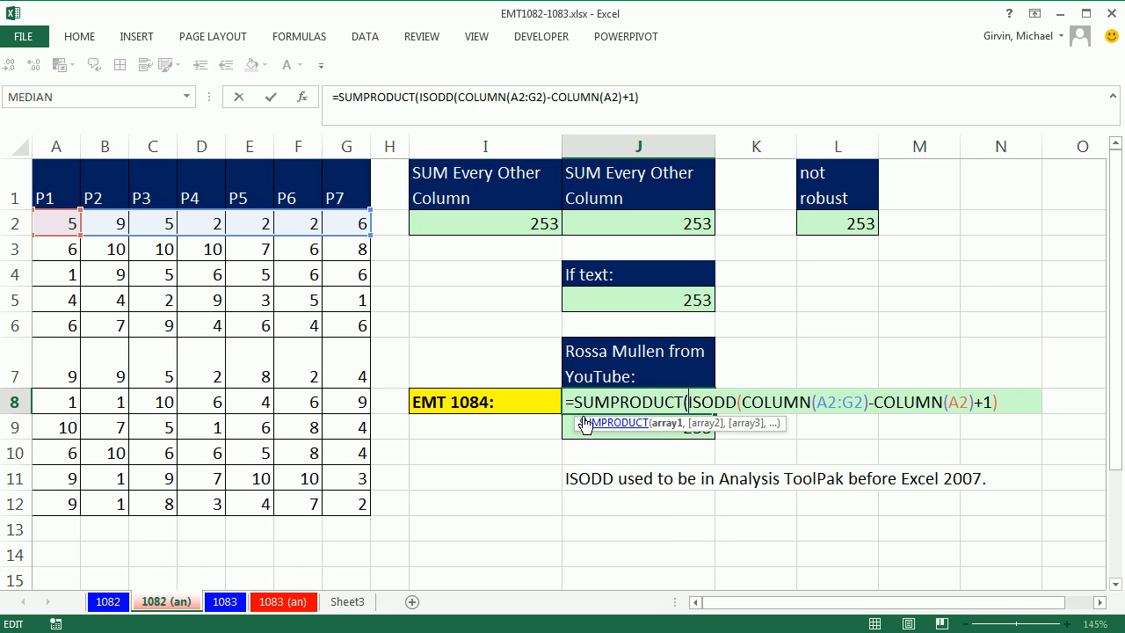
{"action": "left_click", "coordinate": [55, 223]}
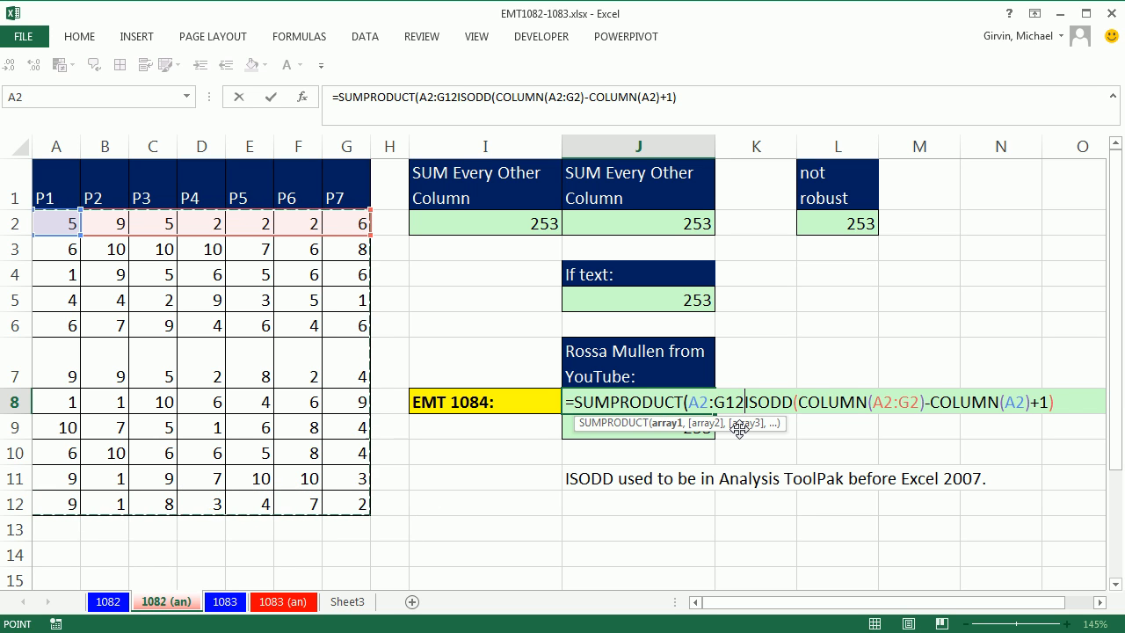
{"action": "type", "text": "*"}
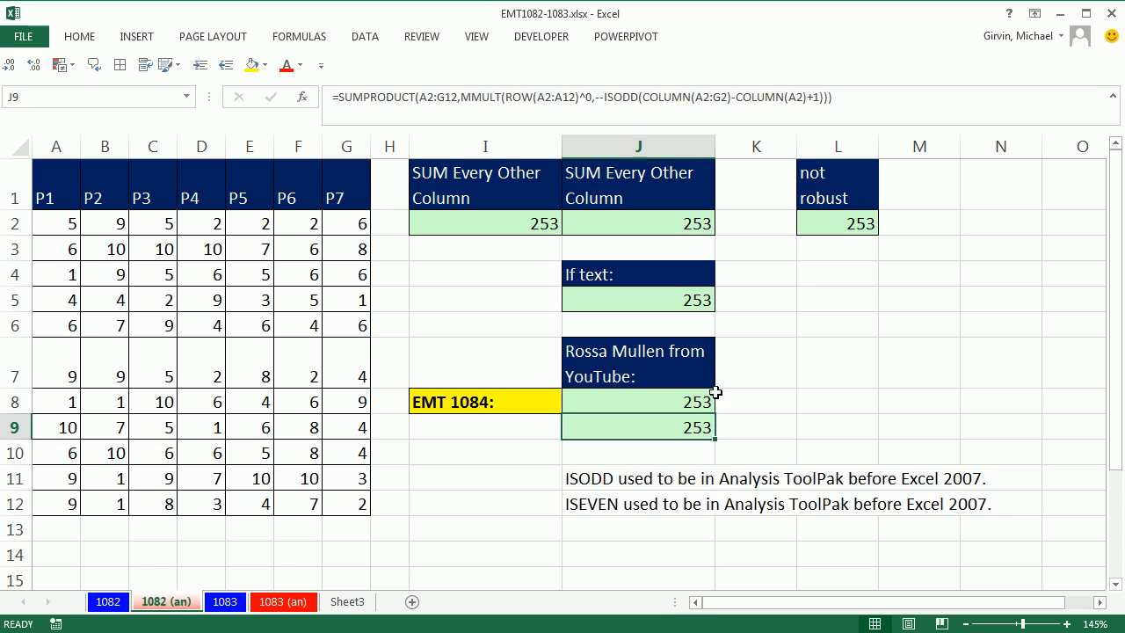
{"action": "left_click", "coordinate": [638, 401]}
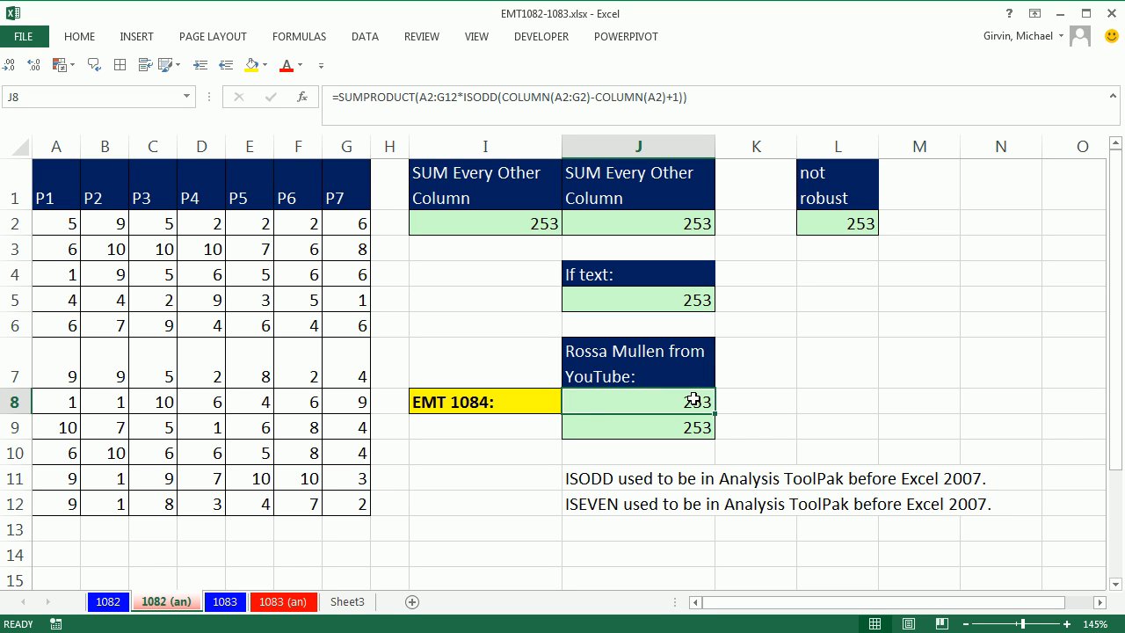
{"action": "mouse_move", "coordinate": [574, 460]}
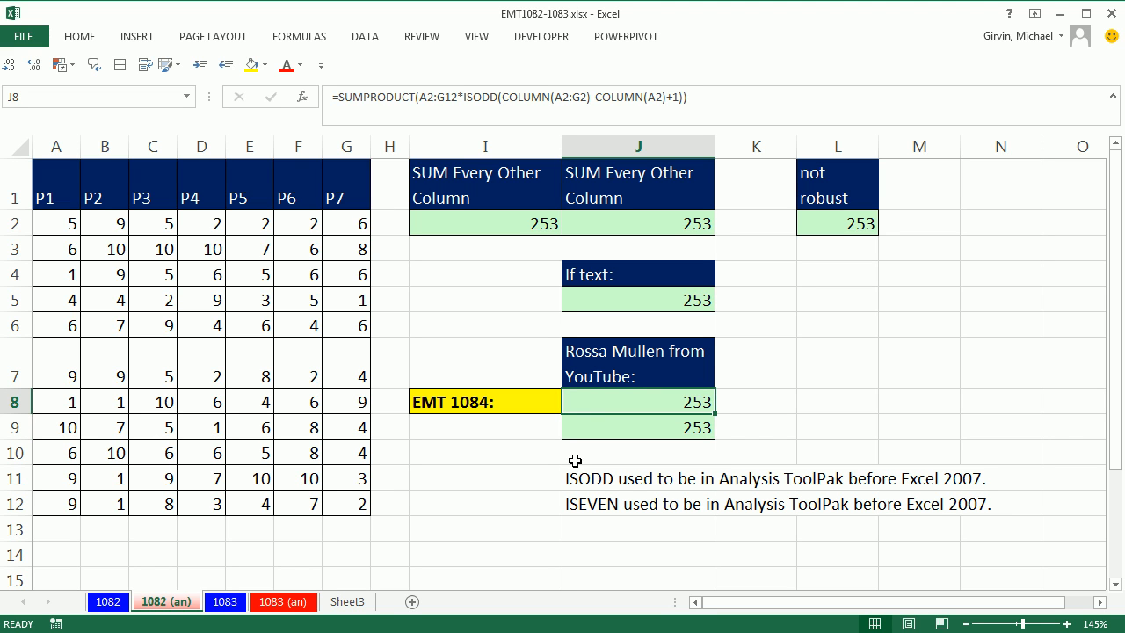
{"action": "mouse_move", "coordinate": [626, 475]}
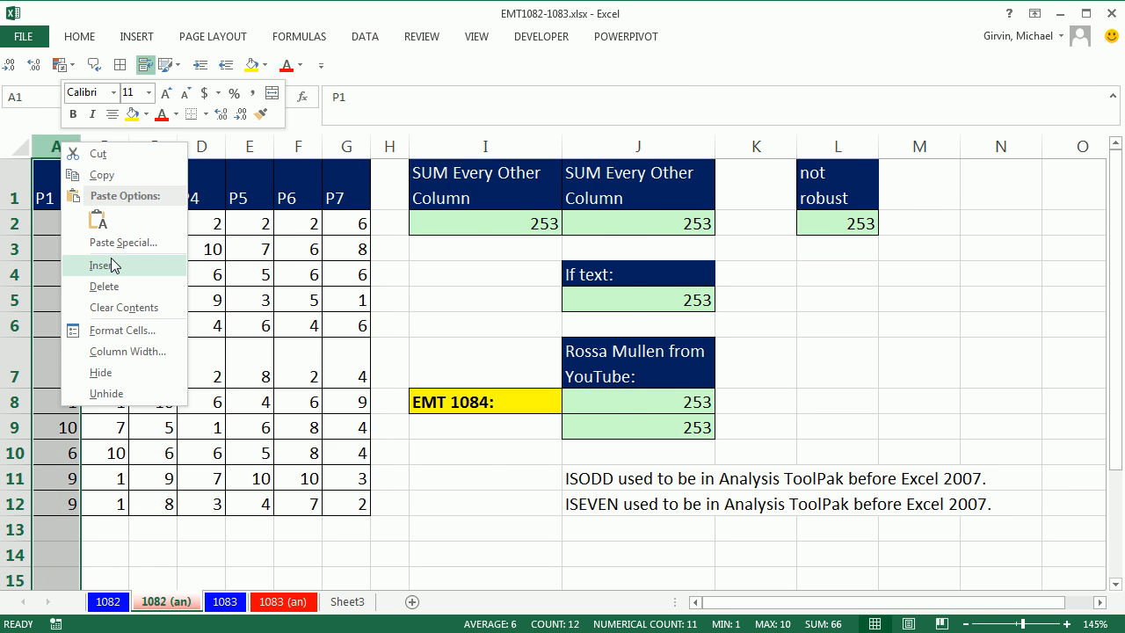
{"action": "left_click", "coordinate": [103, 266]}
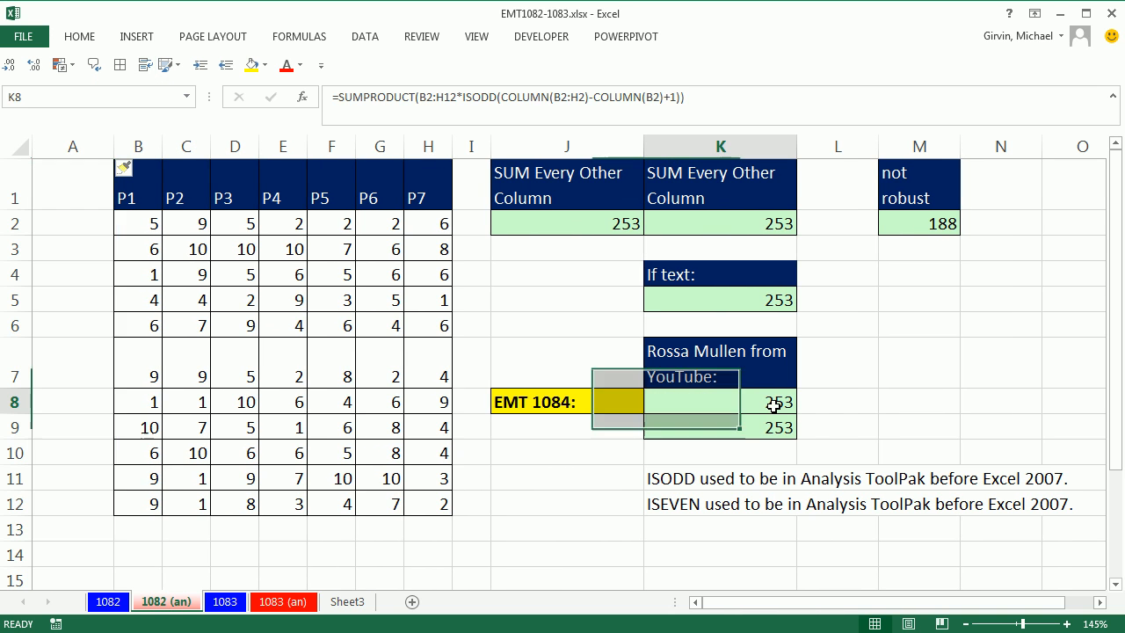
{"action": "double_click", "coordinate": [721, 401]}
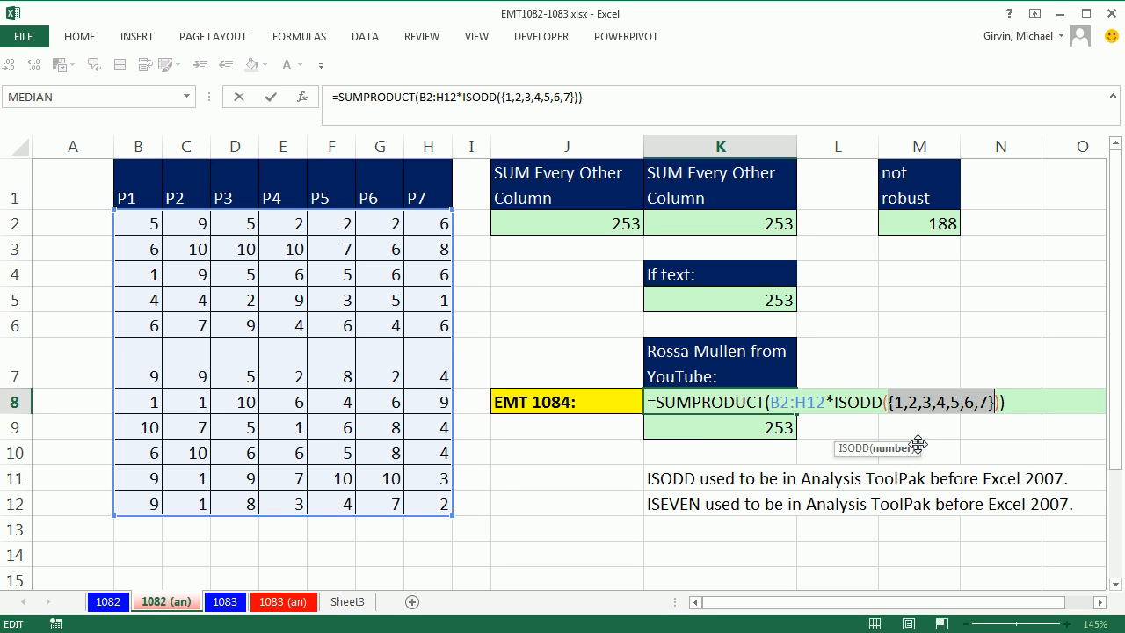
{"action": "mouse_move", "coordinate": [402, 229]}
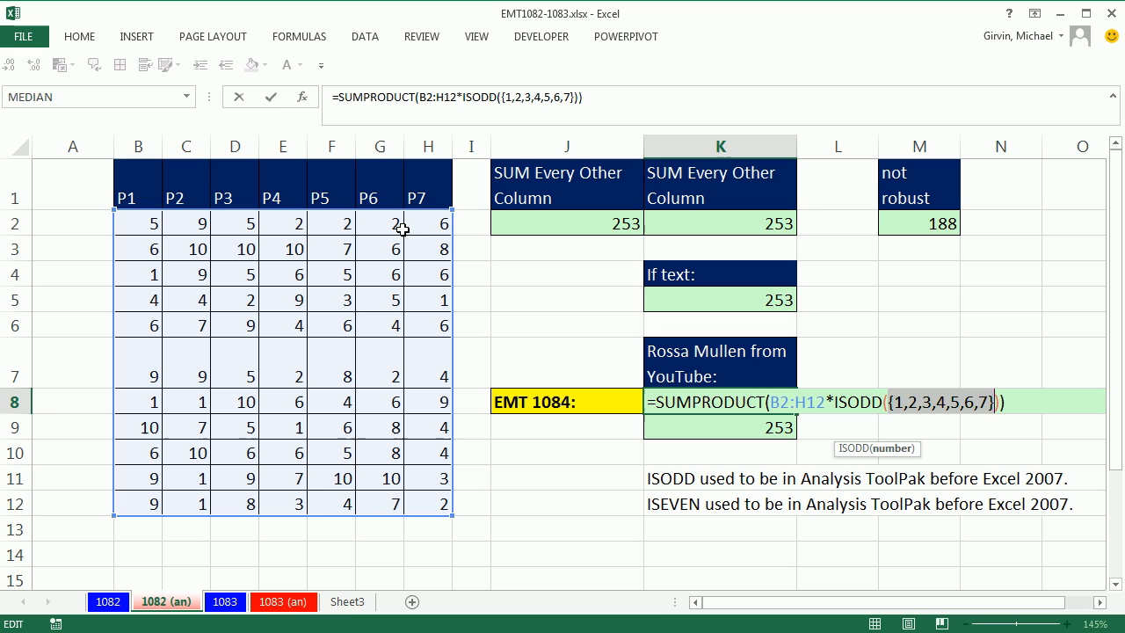
{"action": "mouse_move", "coordinate": [313, 242]}
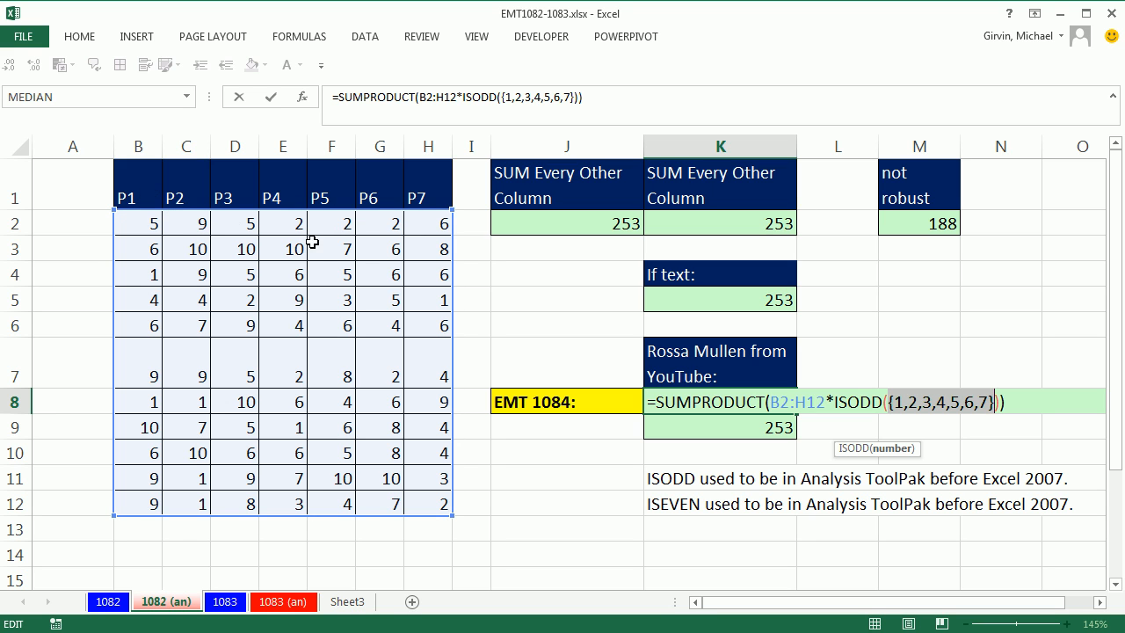
{"action": "mouse_move", "coordinate": [71, 131]}
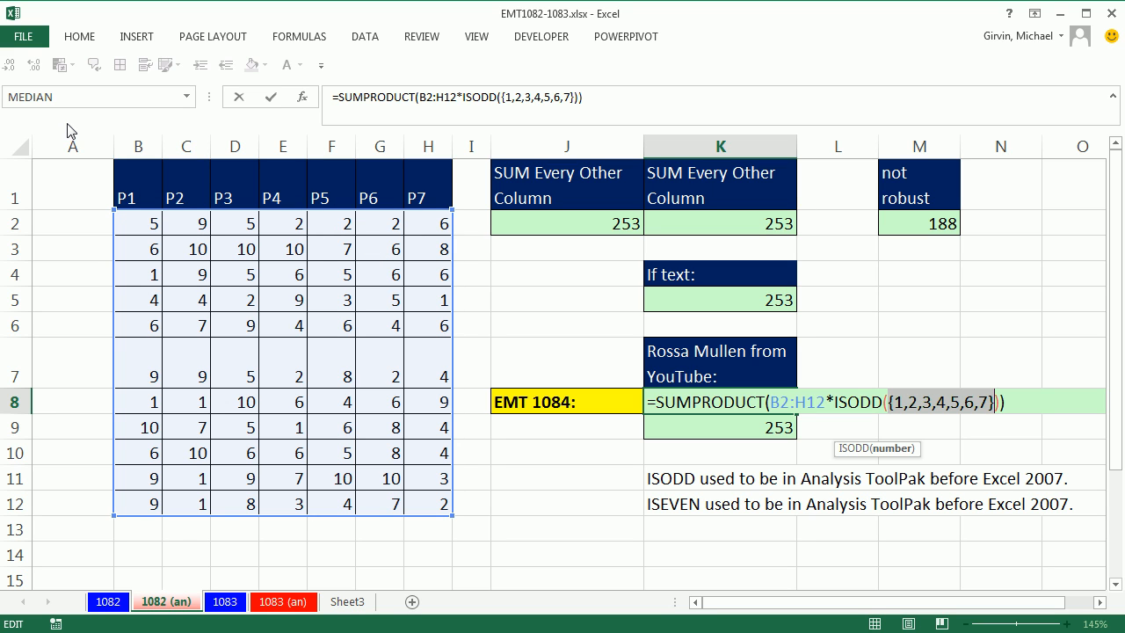
{"action": "key", "text": "Return"}
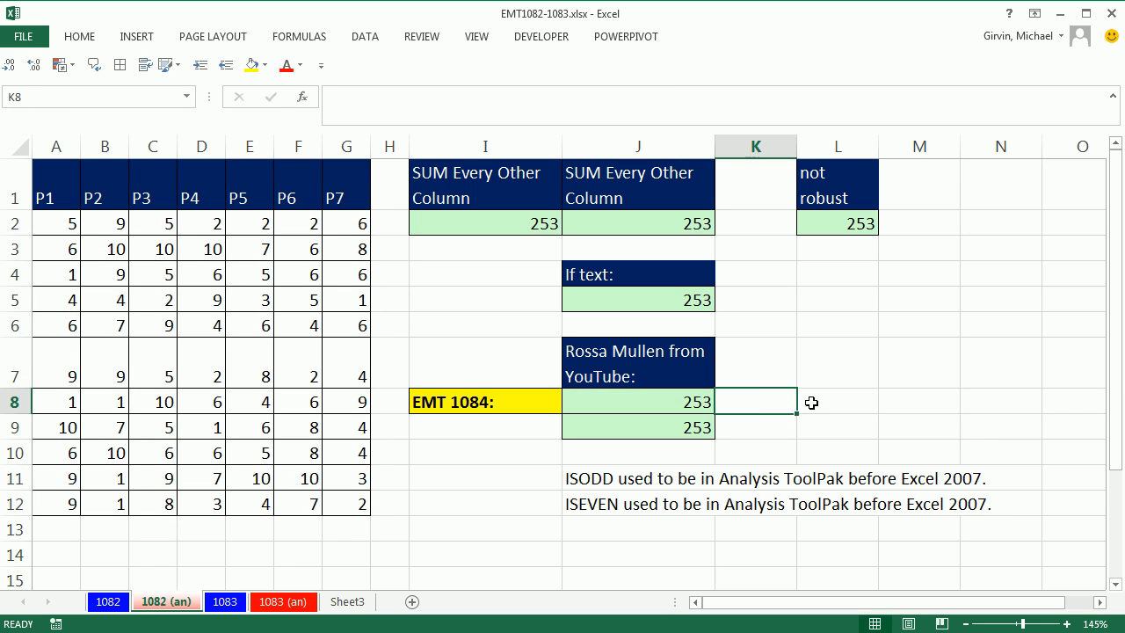
Enter =SUMPRODUCT(A2:G12*ISEVEN(COLUMN(A2:G2)-COLUMN(A2)+1)) in L8 to total 188
{"action": "type", "text": "=SUMPRODUCT(A2:G12*ISODD(COLUMN(A2:G2)-COLUMN(A2)+1))"}
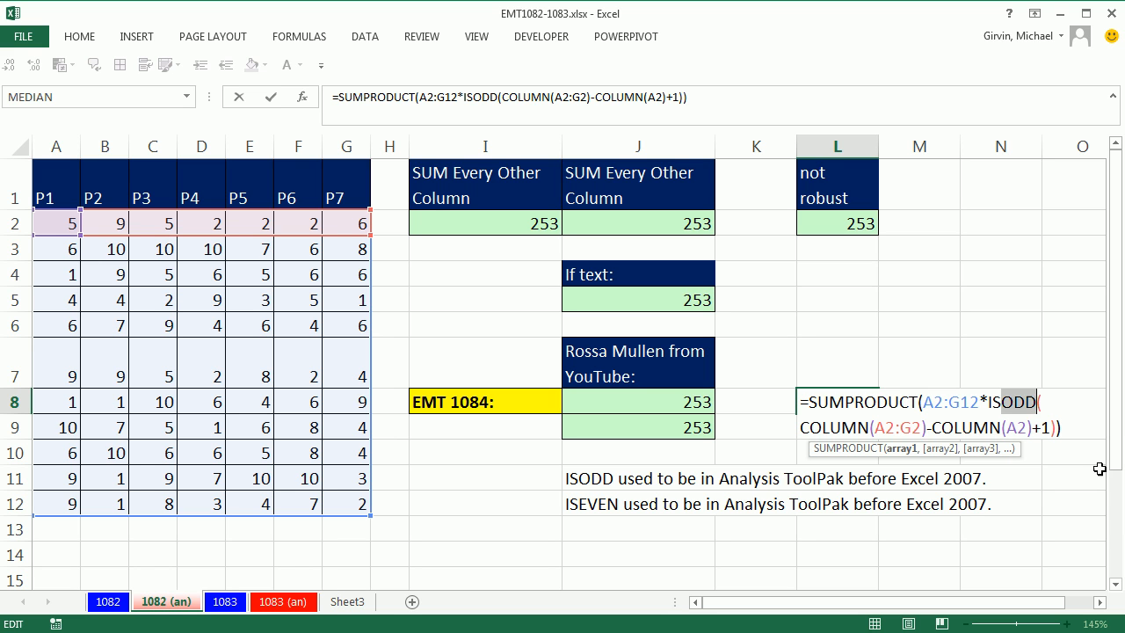
{"action": "type", "text": "ISeve"}
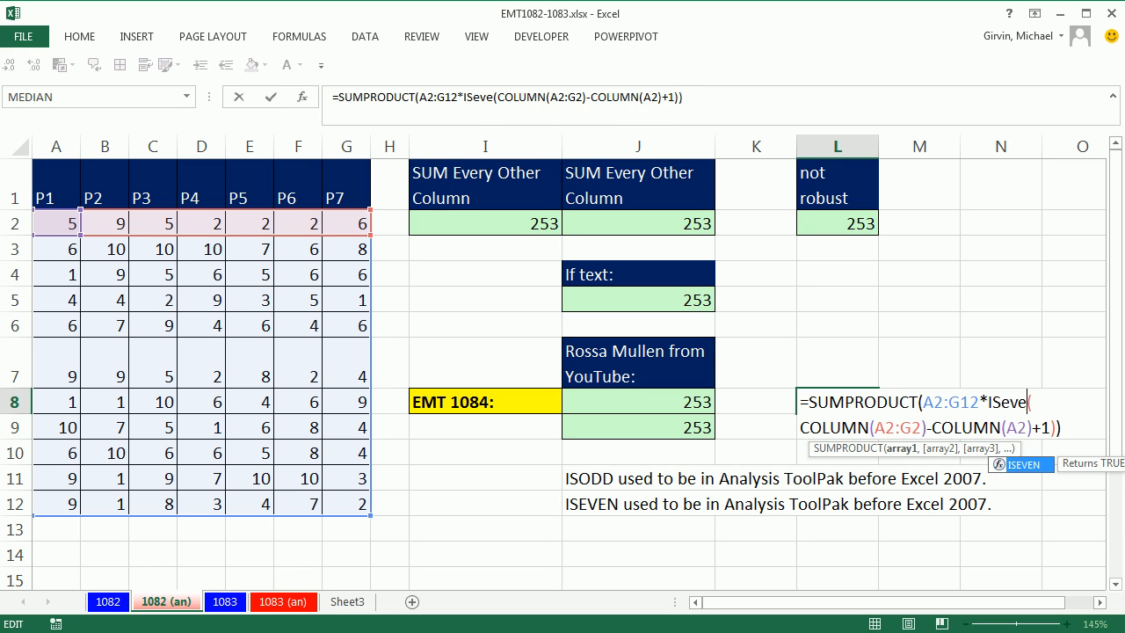
{"action": "key", "text": "Return"}
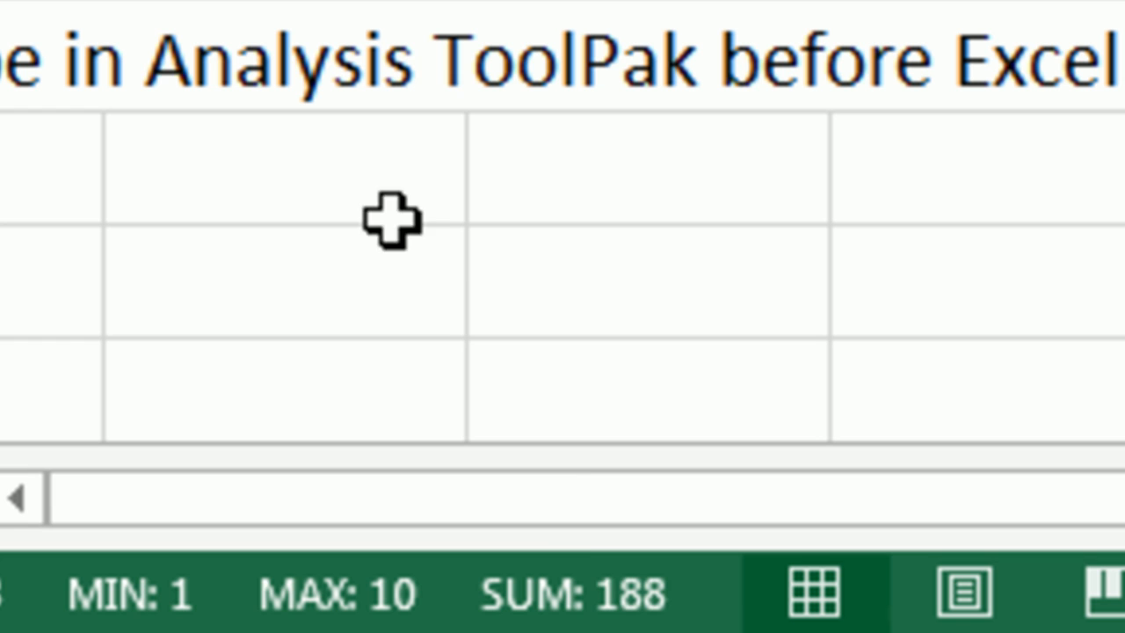
{"action": "mouse_move", "coordinate": [694, 519]}
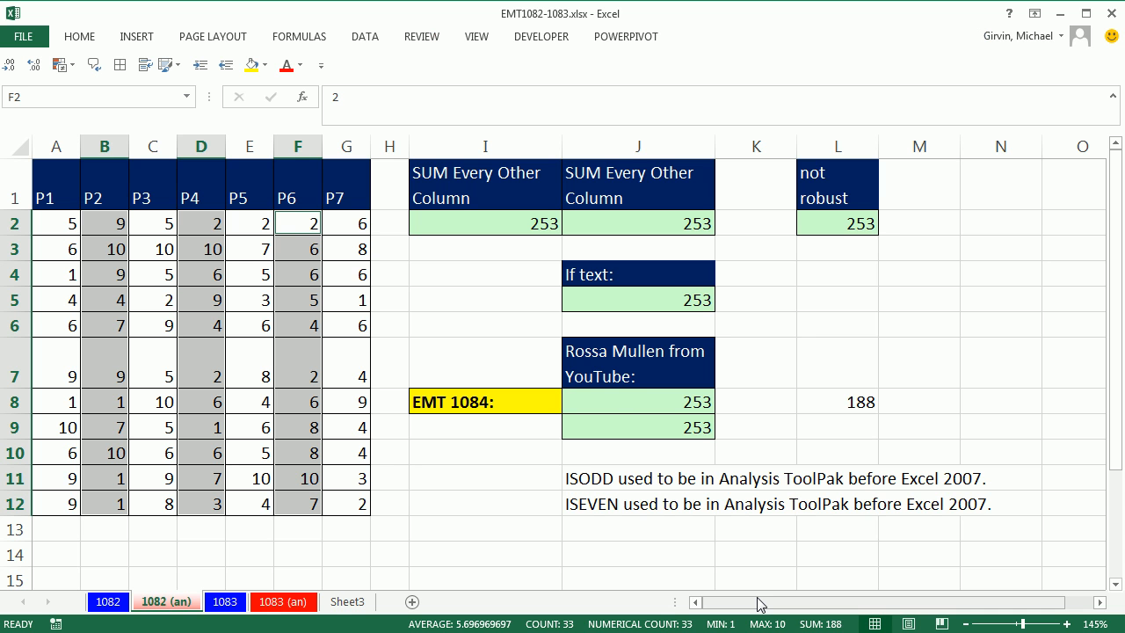
{"action": "left_click", "coordinate": [638, 222]}
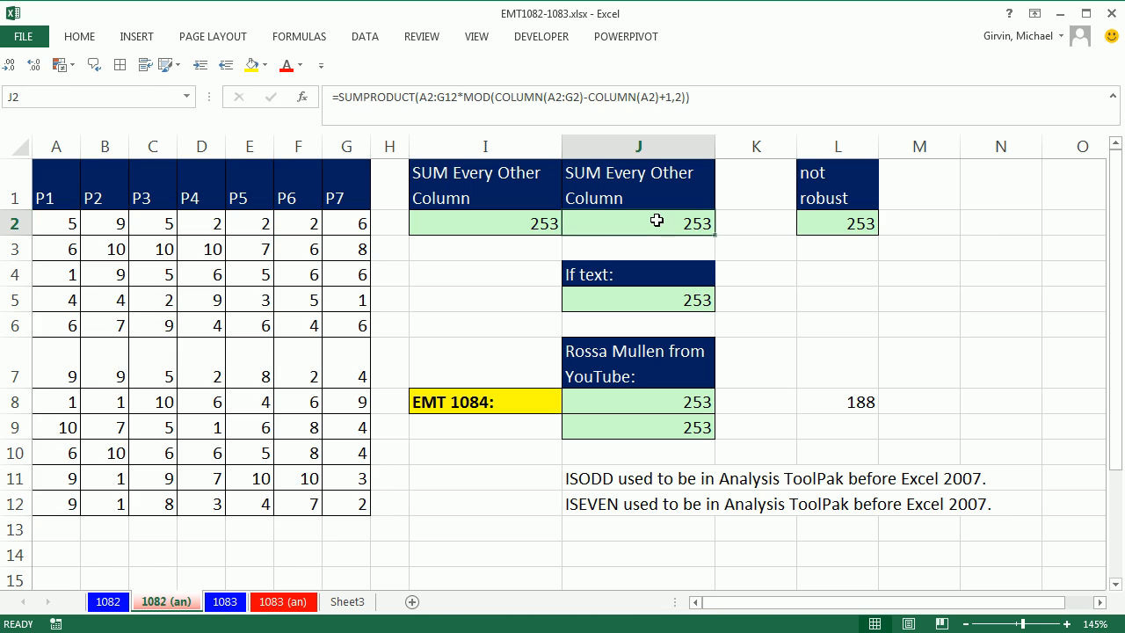
{"action": "double_click", "coordinate": [638, 222]}
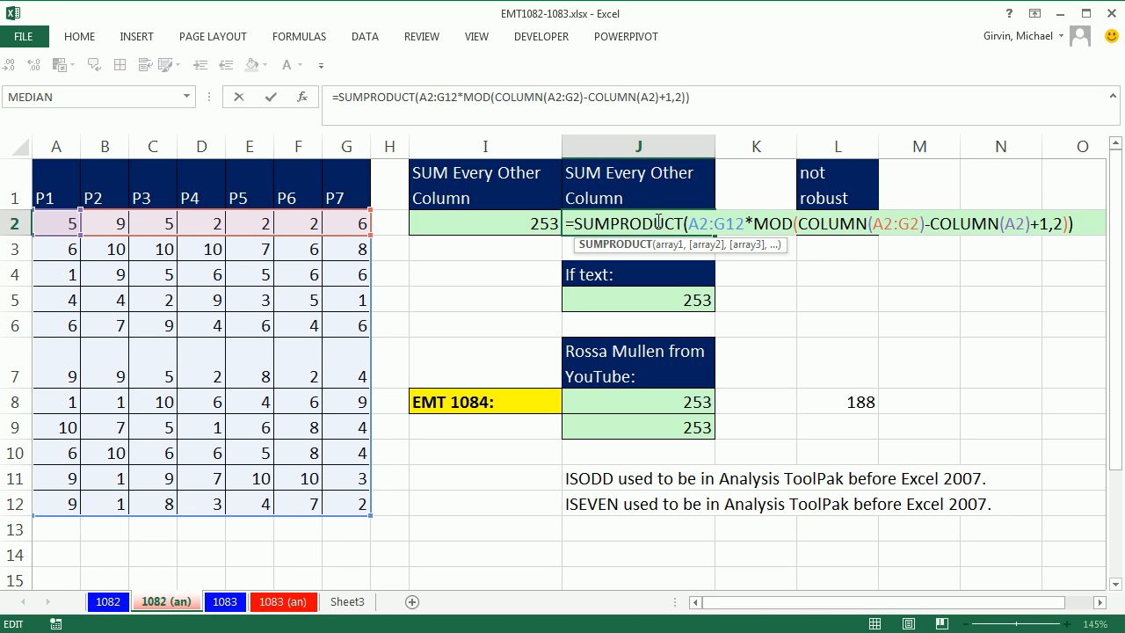
{"action": "mouse_move", "coordinate": [772, 229]}
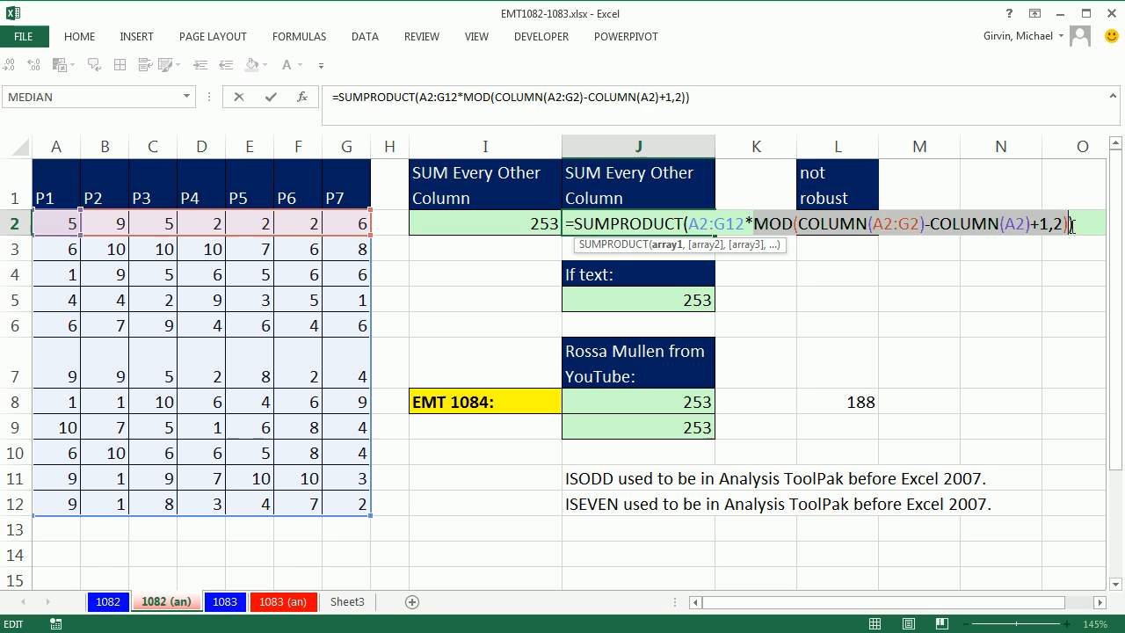
{"action": "type", "text": "{1,0,1,0,1,0,1})"}
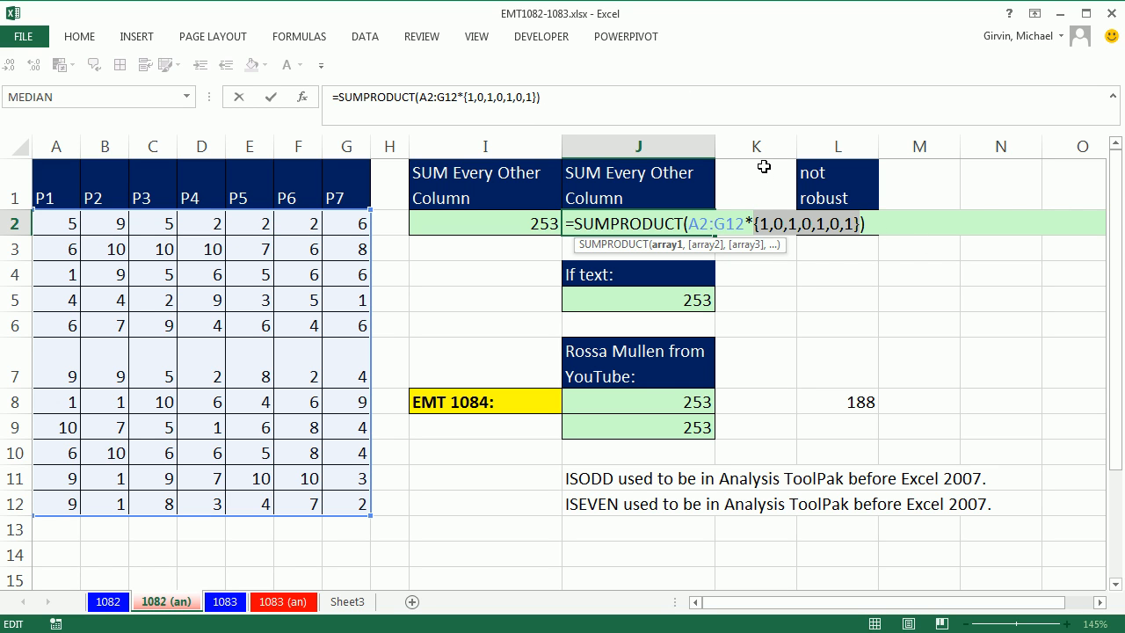
{"action": "mouse_move", "coordinate": [793, 196]}
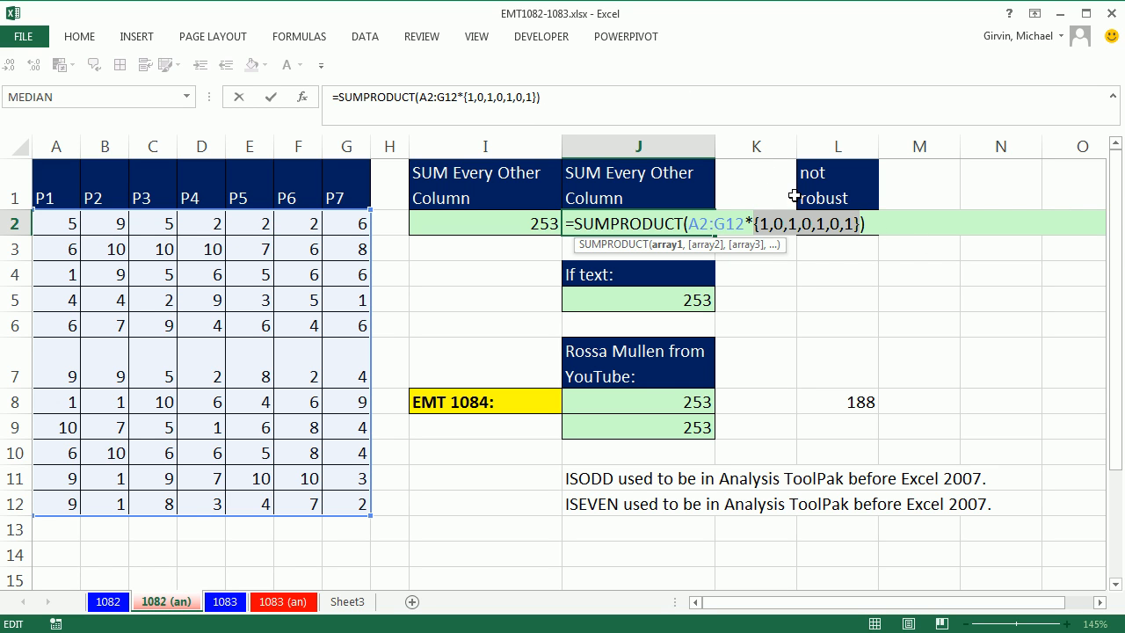
{"action": "type", "text": "MOD(COLUMN(A2:G2)-COLUMN(A2)+1,2)"}
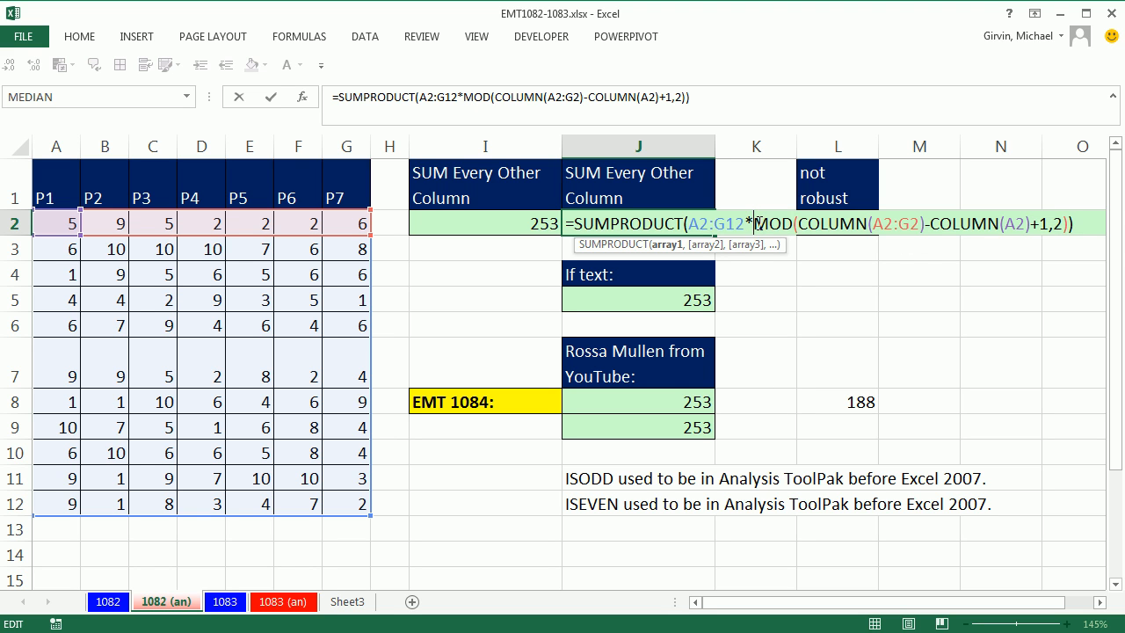
{"action": "mouse_move", "coordinate": [1066, 196]}
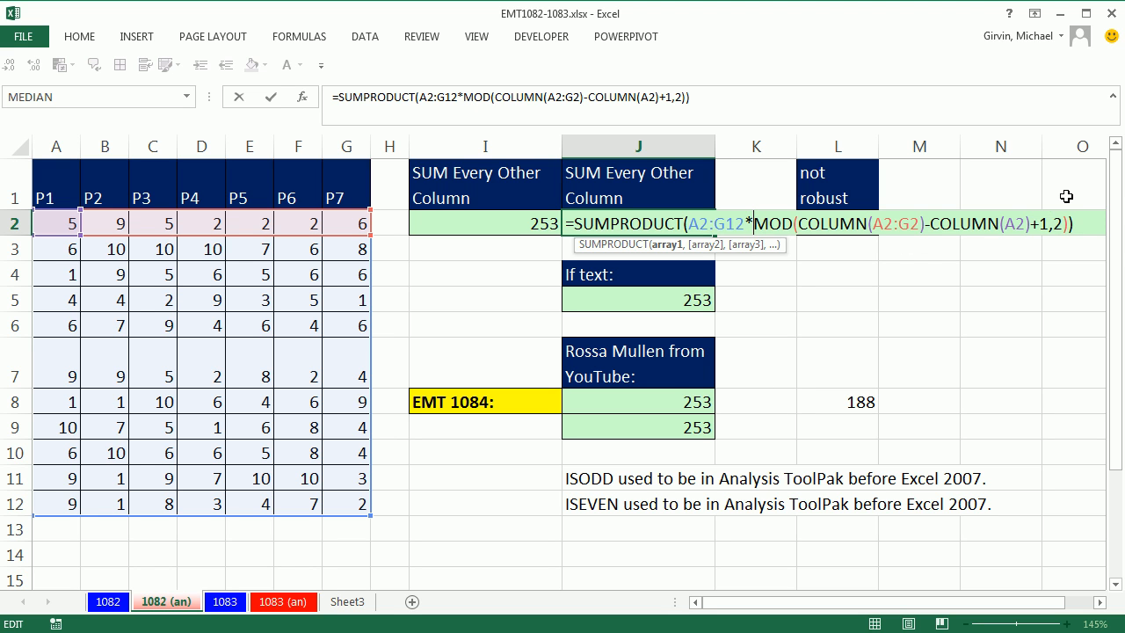
{"action": "mouse_move", "coordinate": [573, 300]}
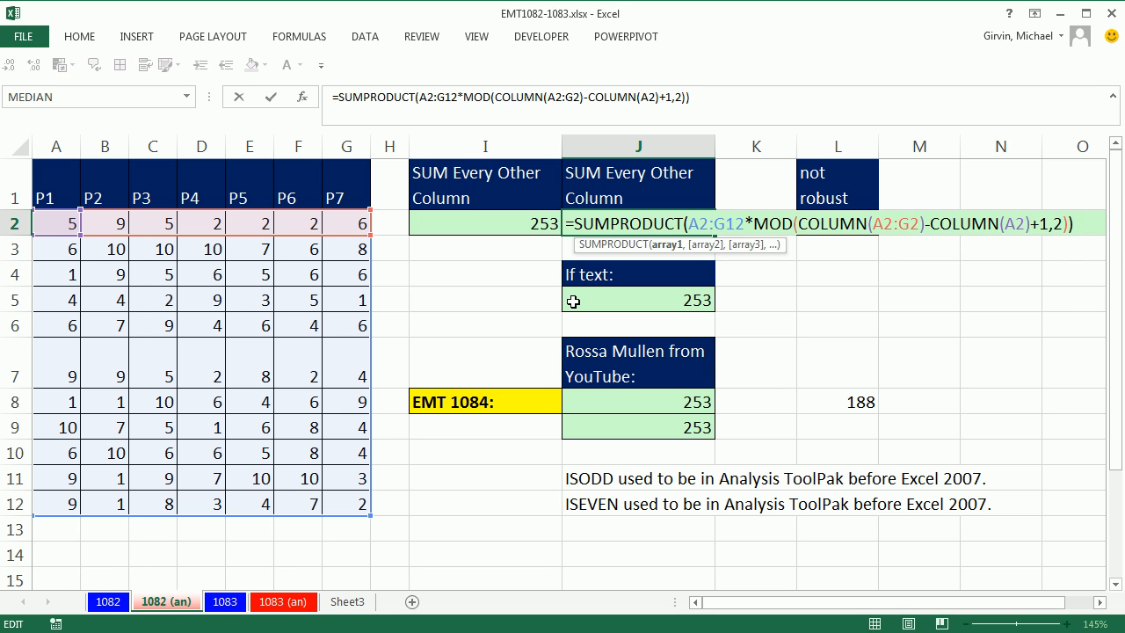
{"action": "mouse_move", "coordinate": [110, 259]}
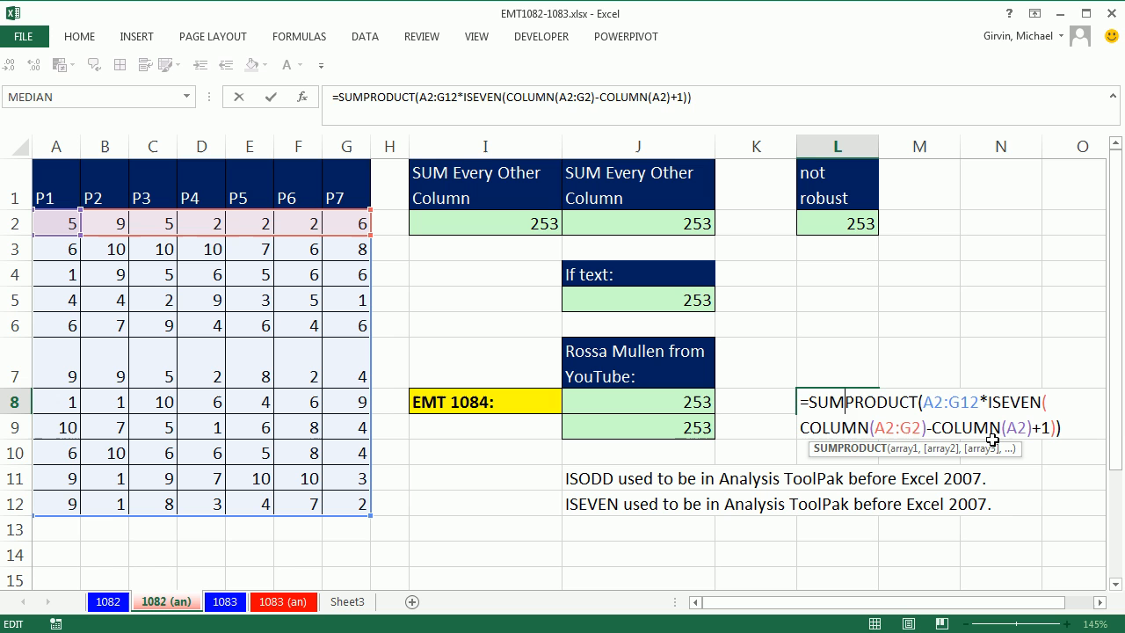
{"action": "key", "text": "Return"}
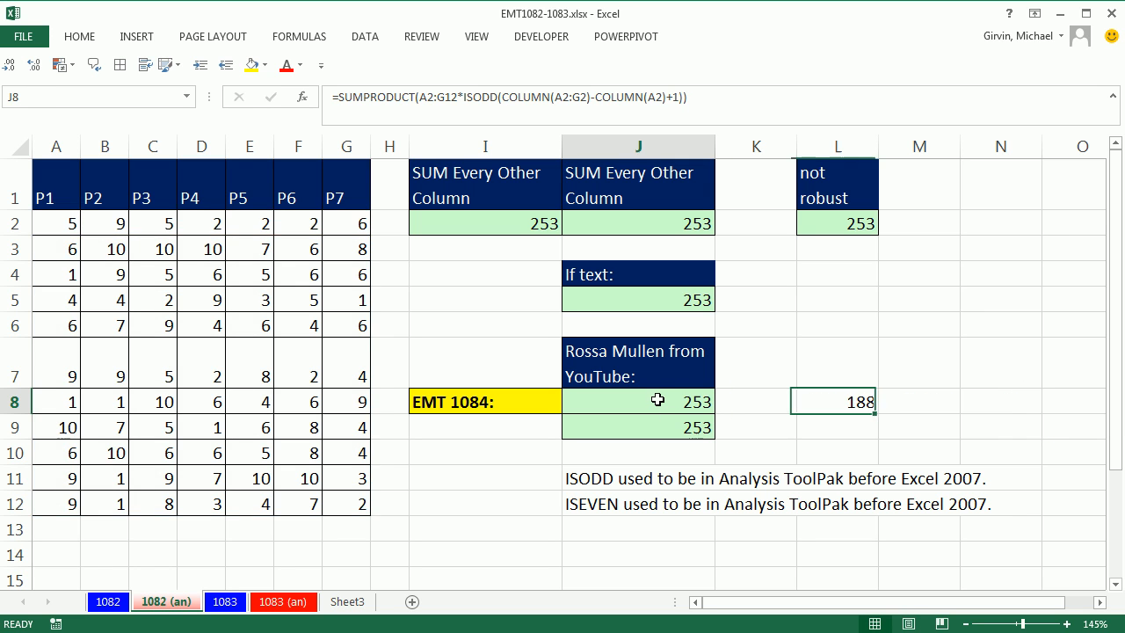
{"action": "double_click", "coordinate": [639, 400]}
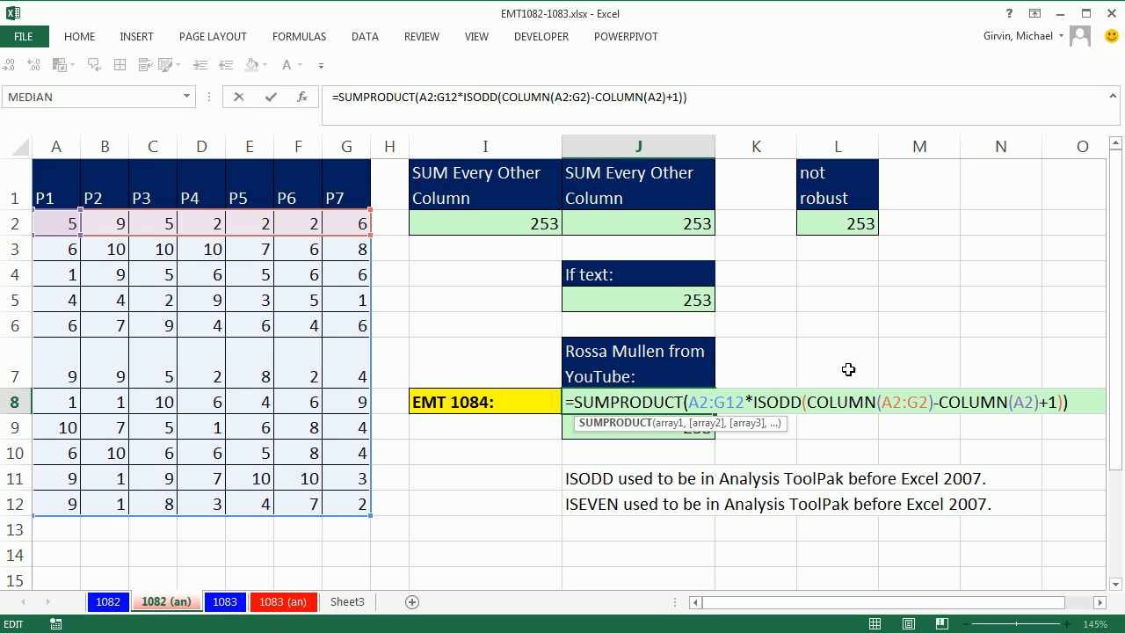